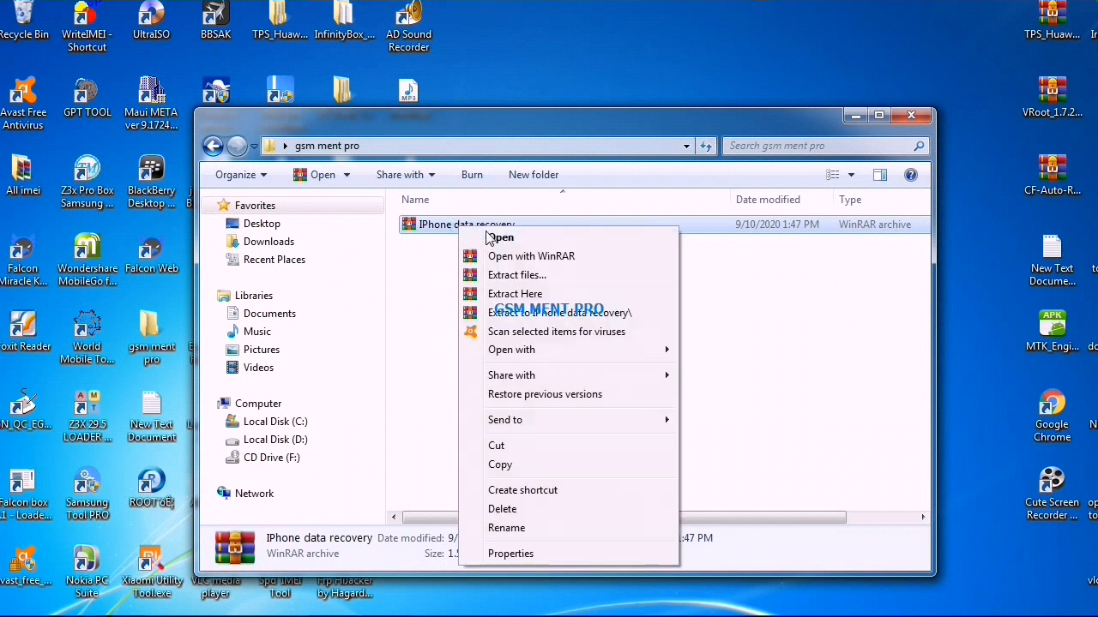
Extract the IPhone data recovery archive here and open the extracted folder
{"action": "left_click", "coordinate": [501, 236]}
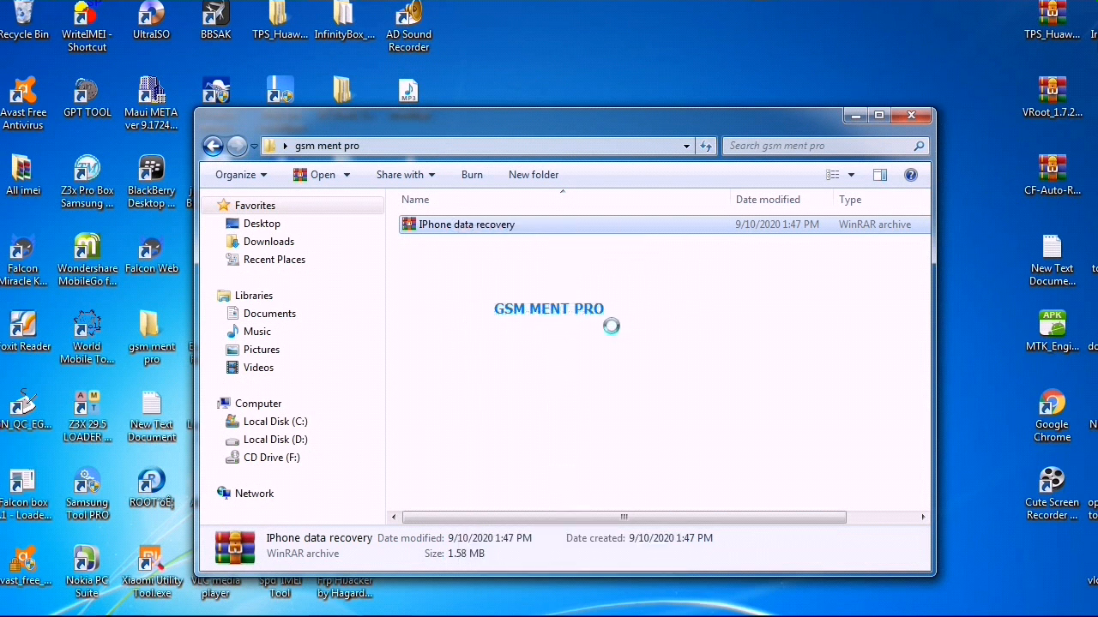
{"action": "double_click", "coordinate": [466, 223]}
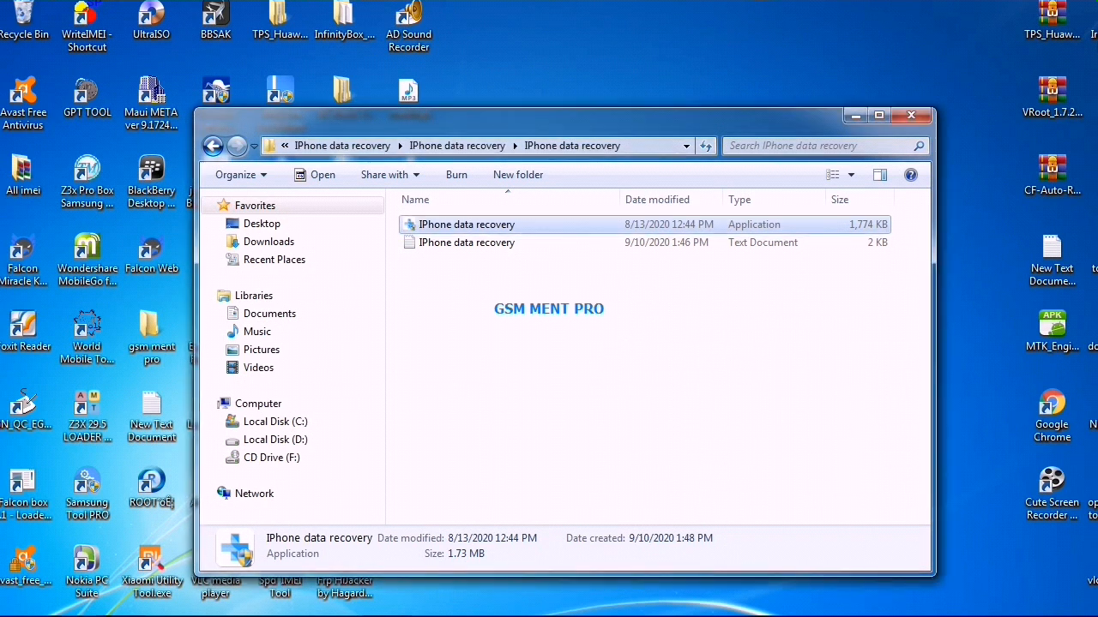
Run the IPhone data recovery application so the Apeaksoft installer begins downloading components
{"action": "double_click", "coordinate": [466, 223]}
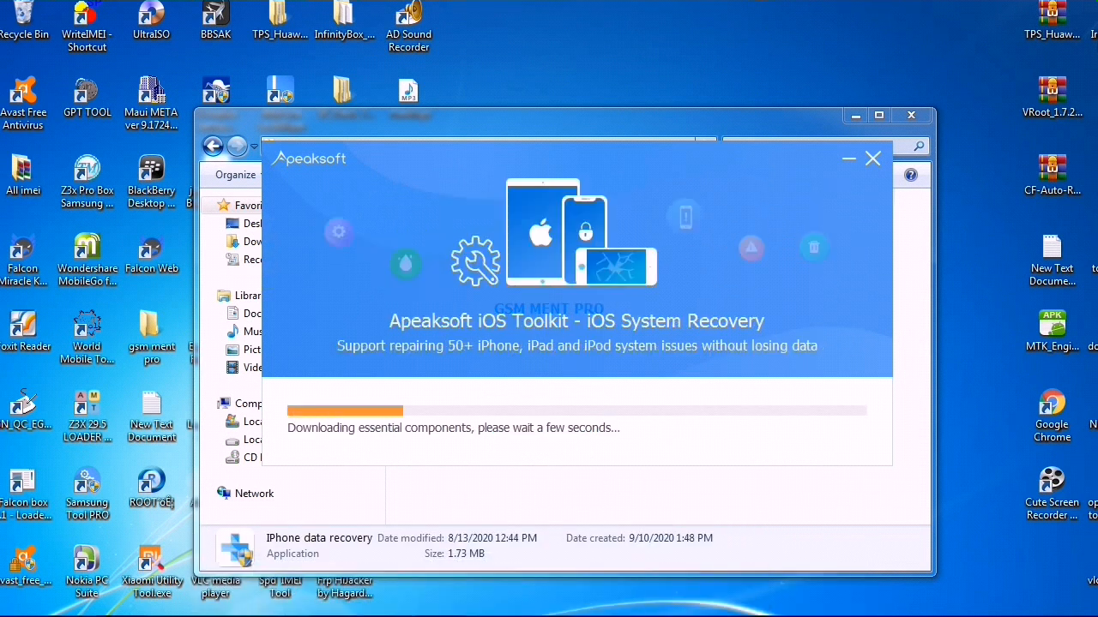